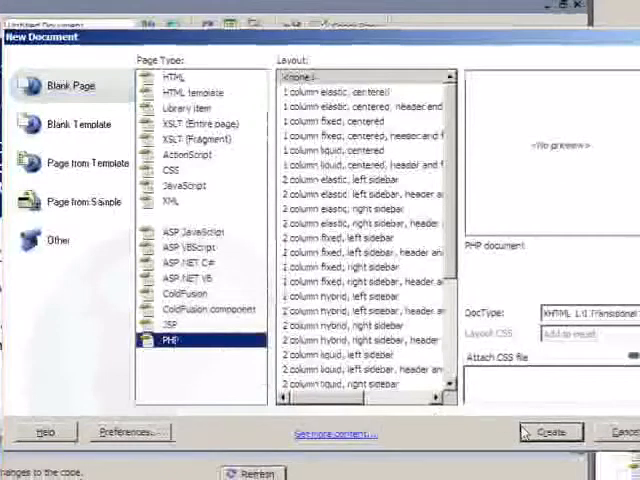
Step: Create a new blank PHP page and save it as newsarticle.php
{"action": "left_click", "coordinate": [548, 432]}
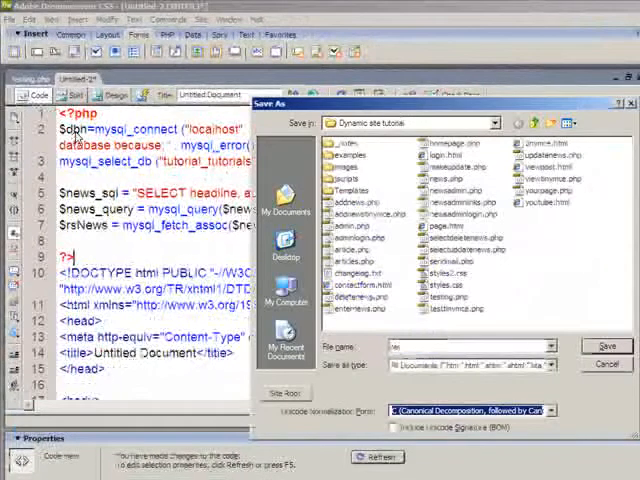
{"action": "type", "text": "newsarticle"}
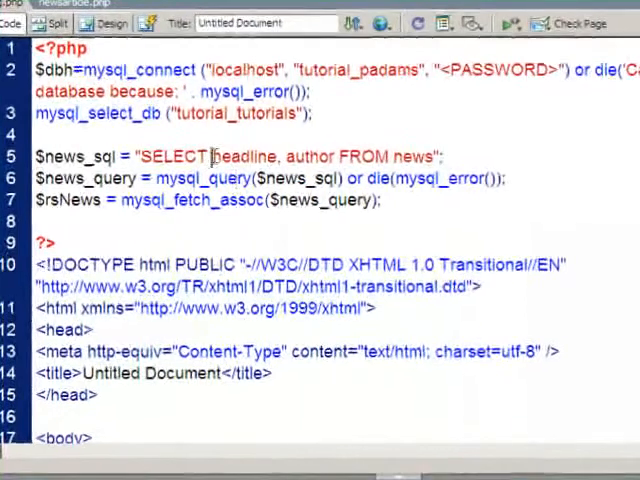
Step: Add newsID to the SELECT list and append ORDER BY newsID DESC to the query
{"action": "type", "text": "new"}
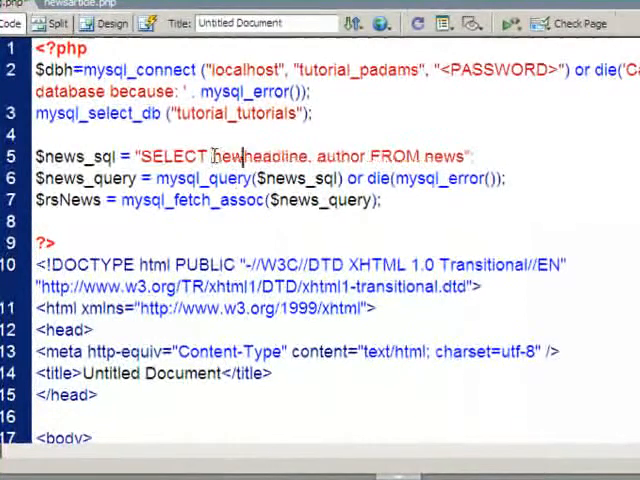
{"action": "type", "text": "newsID,"}
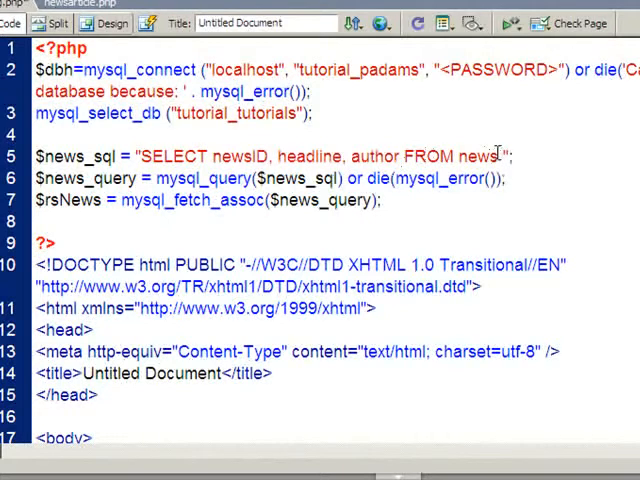
{"action": "left_click", "coordinate": [500, 156]}
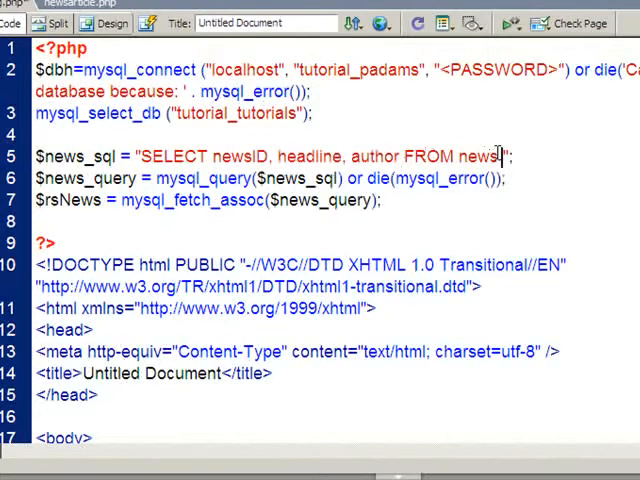
{"action": "type", "text": "ORDER BY new"}
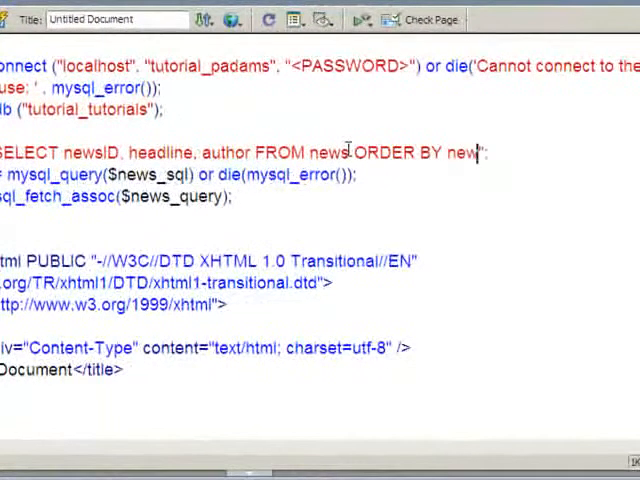
{"action": "type", "text": "ID"}
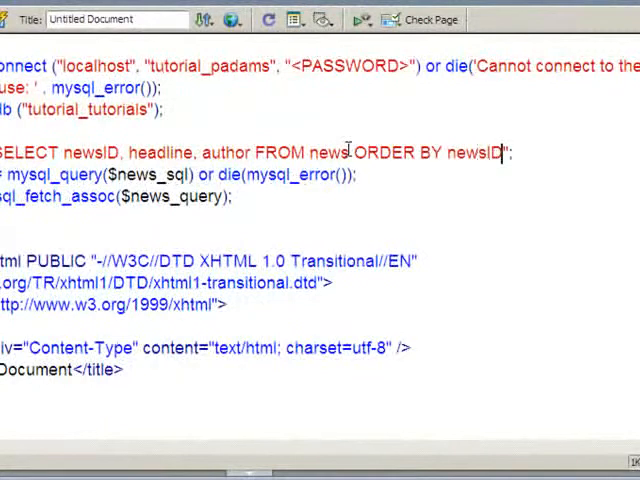
{"action": "type", "text": "DESC"}
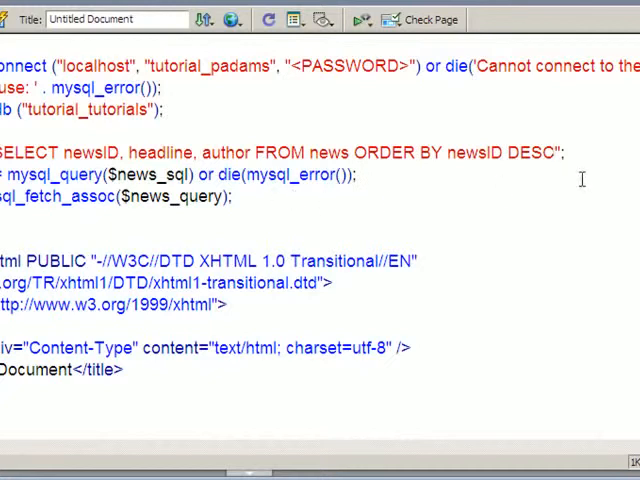
Step: Link each headline to newsarticle.php?newsID= with the record's newsID echoed from $rsNews
{"action": "scroll", "scroll_direction": "down", "scroll_amount": 3}
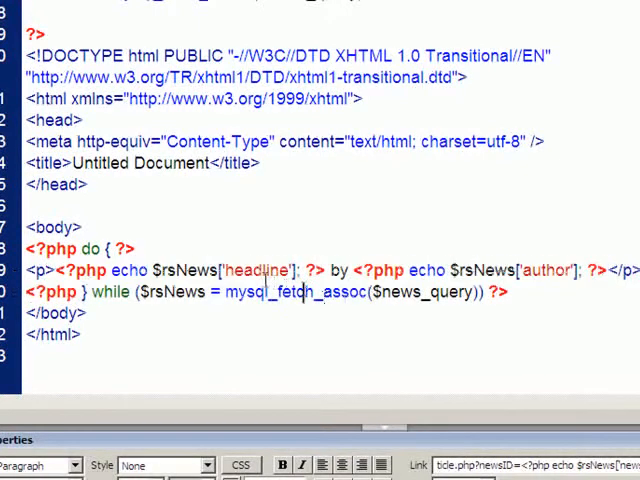
{"action": "double_click", "coordinate": [258, 272]}
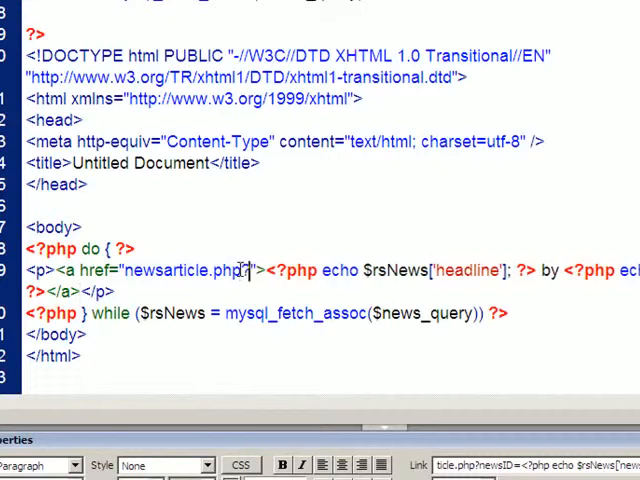
{"action": "type", "text": "?newsID="}
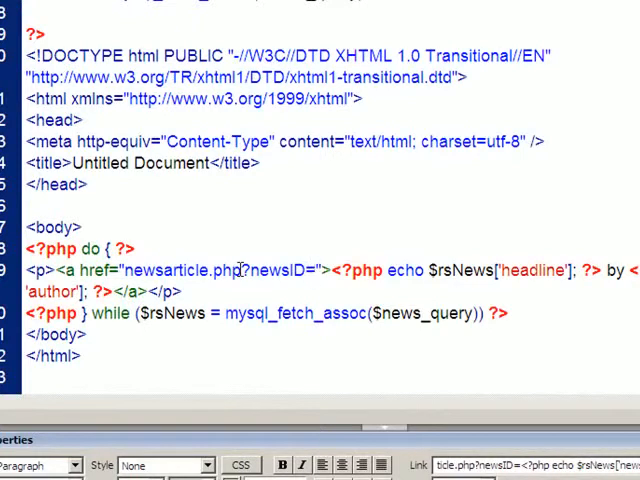
{"action": "left_click", "coordinate": [316, 270]}
{"action": "type", "text": "<?php echo $rsNews"}
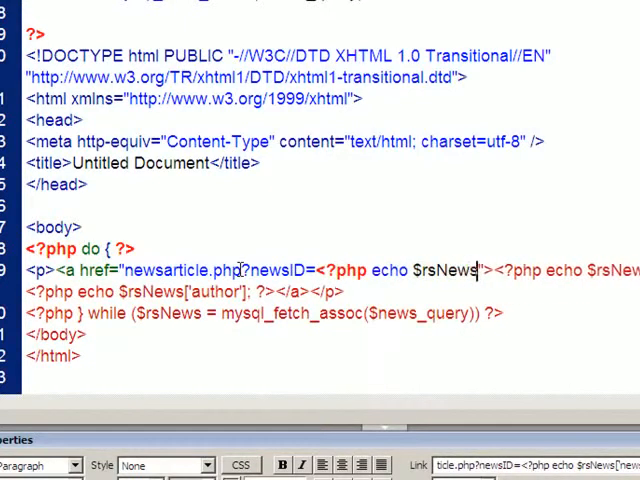
{"action": "type", "text": "['newsID']; ?>"}
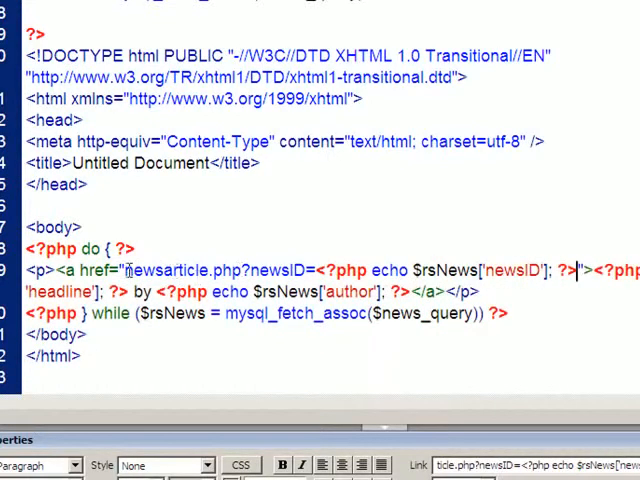
{"action": "double_click", "coordinate": [184, 270]}
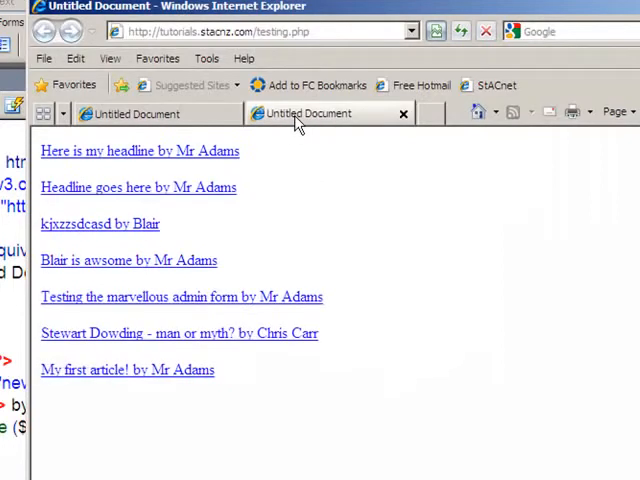
{"action": "mouse_move", "coordinate": [210, 230]}
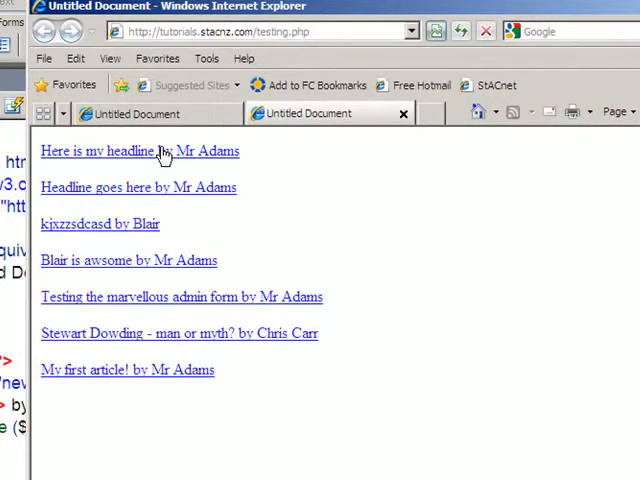
Step: Follow the first linked headline in the news list to its article page
{"action": "left_click", "coordinate": [104, 152]}
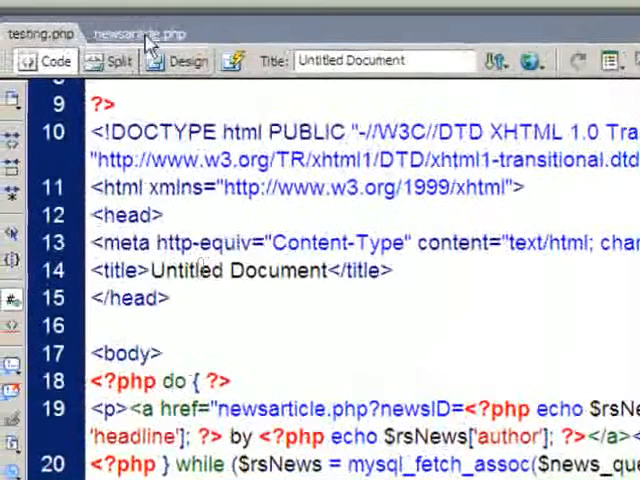
Step: In newsarticle.php assign $newsID from $_GET['newsID'] above the query
{"action": "left_click", "coordinate": [144, 32]}
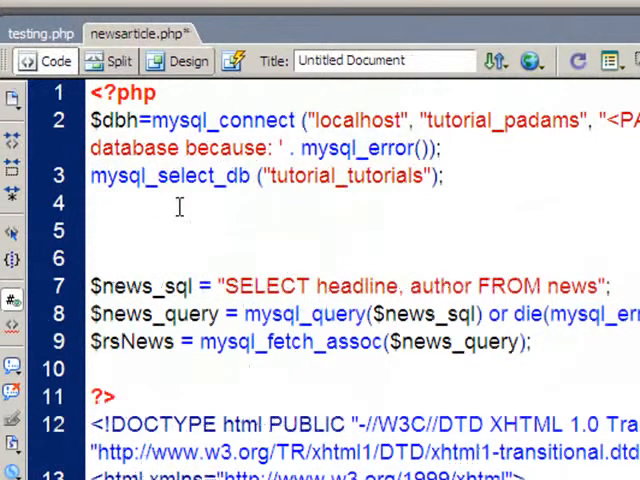
{"action": "type", "text": "$ne"}
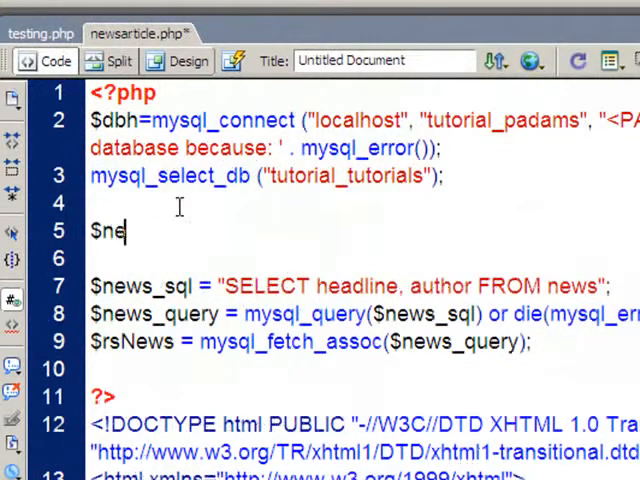
{"action": "type", "text": "wsID ="}
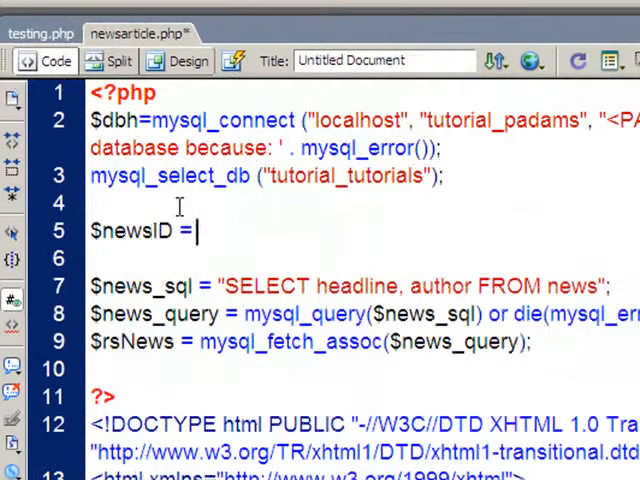
{"action": "type", "text": "$_GE"}
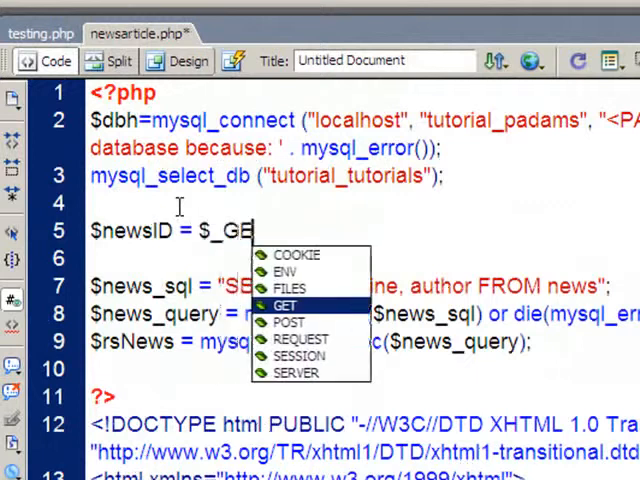
{"action": "type", "text": "T['newsID"}
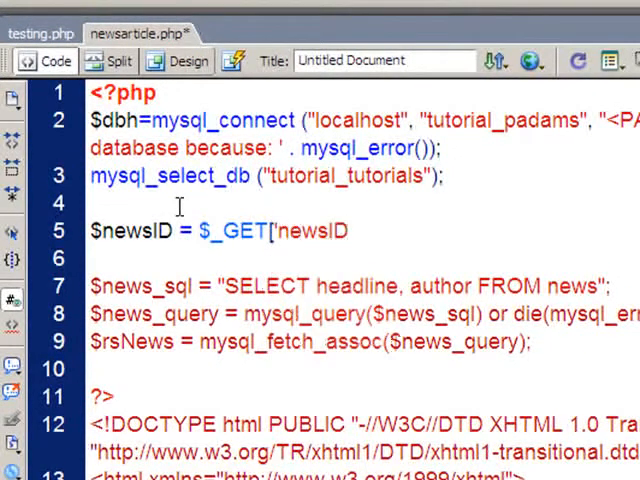
{"action": "type", "text": "'];"}
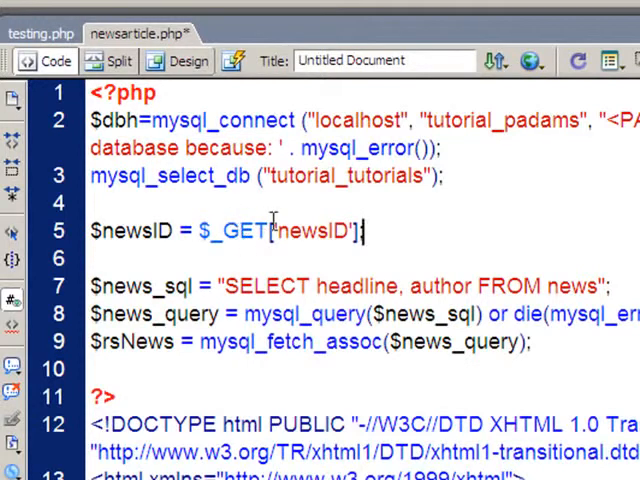
{"action": "double_click", "coordinate": [156, 232]}
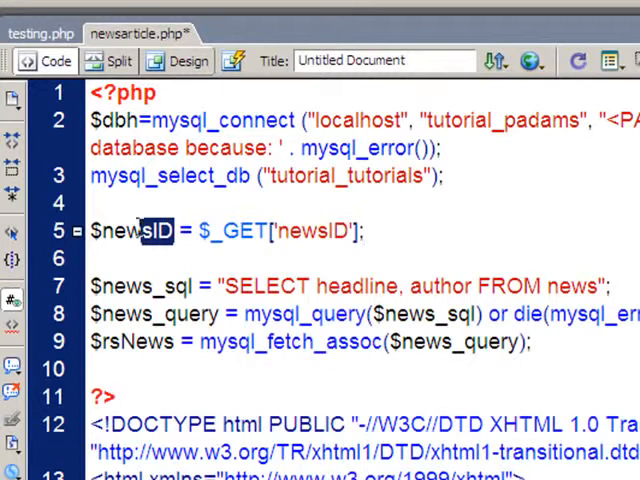
{"action": "double_click", "coordinate": [128, 232]}
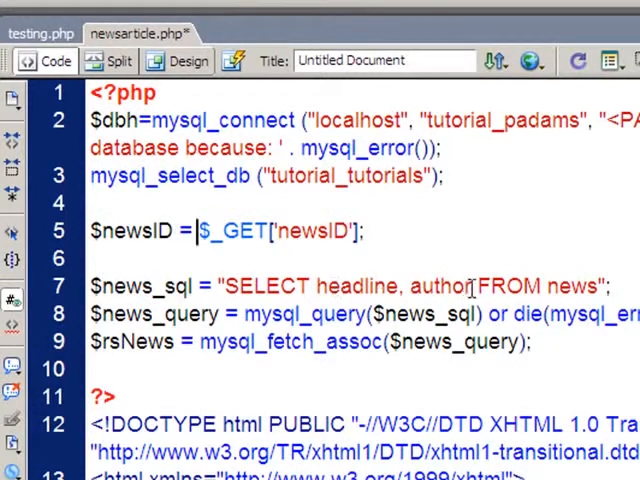
Step: Replace 'headline, author' with * and append WHERE newsID=$newsID to the SELECT
{"action": "left_click_drag", "start_coordinate": [316, 286], "coordinate": [478, 286]}
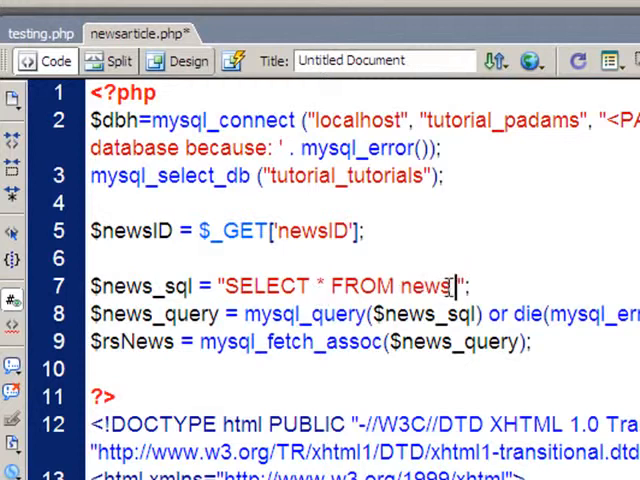
{"action": "type", "text": "WHERE"}
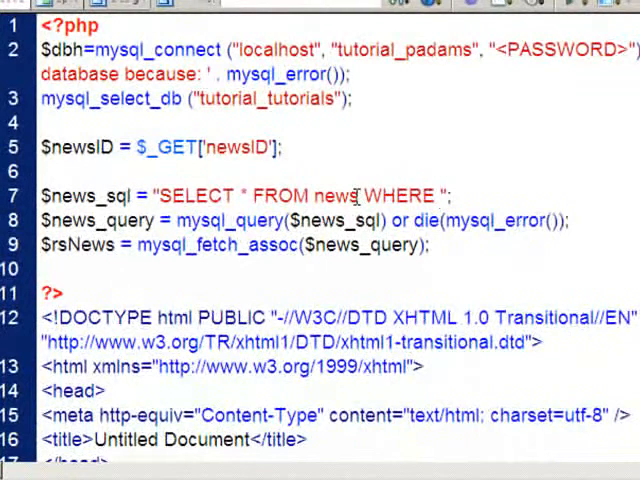
{"action": "type", "text": "newsID"}
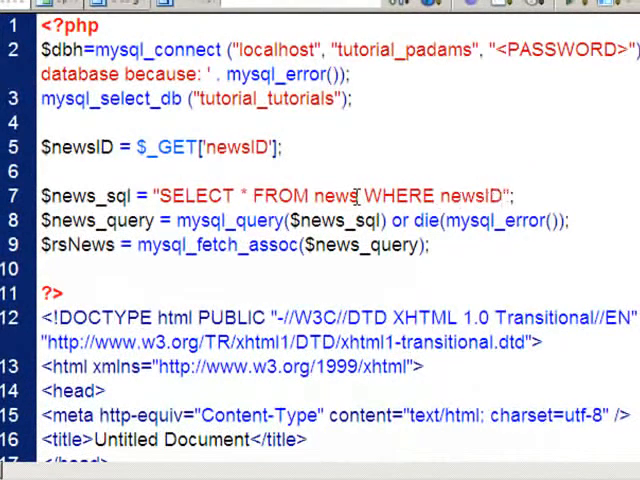
{"action": "type", "text": "=$newsID"}
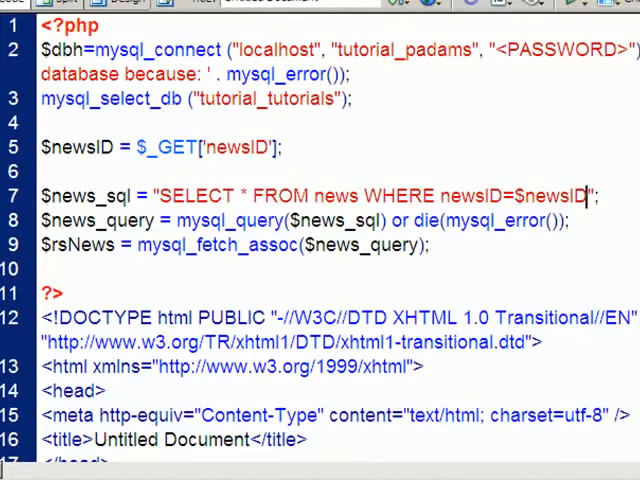
Step: Add an <h1> in the body echoing $rsNews['headline']
{"action": "scroll", "scroll_direction": "down", "scroll_amount": 3}
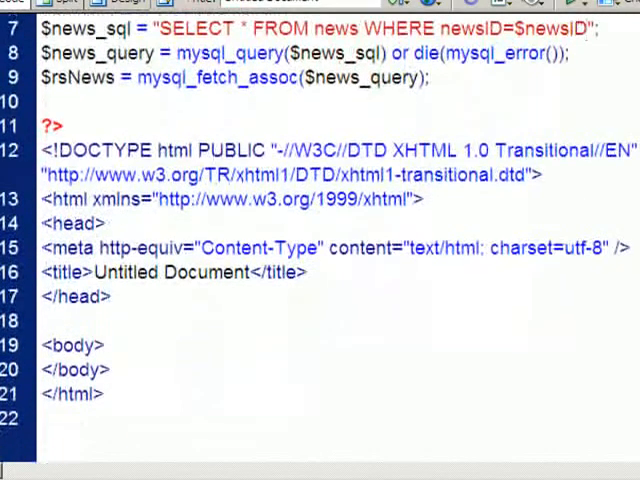
{"action": "left_click", "coordinate": [104, 344]}
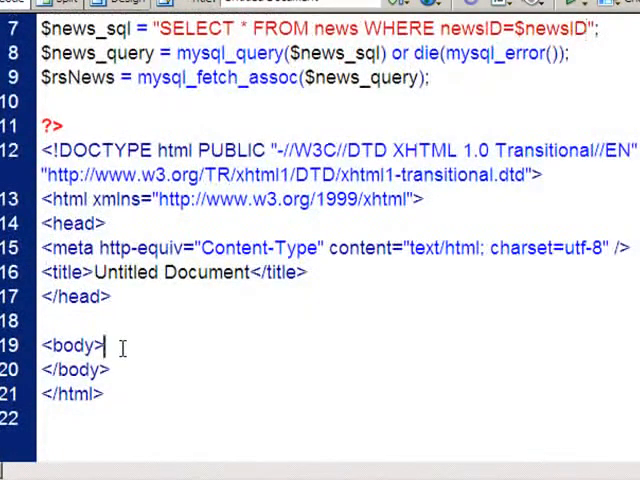
{"action": "key", "text": "enter"}
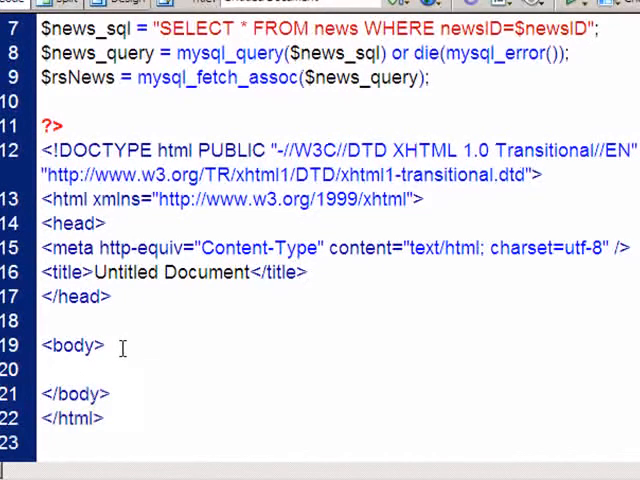
{"action": "type", "text": "<h1"}
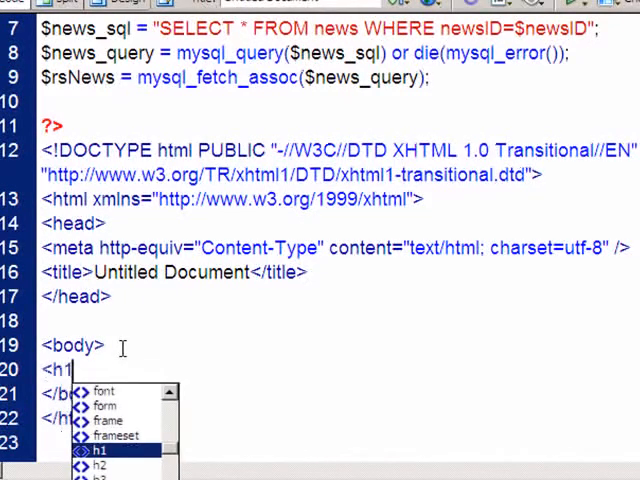
{"action": "left_click", "coordinate": [100, 450]}
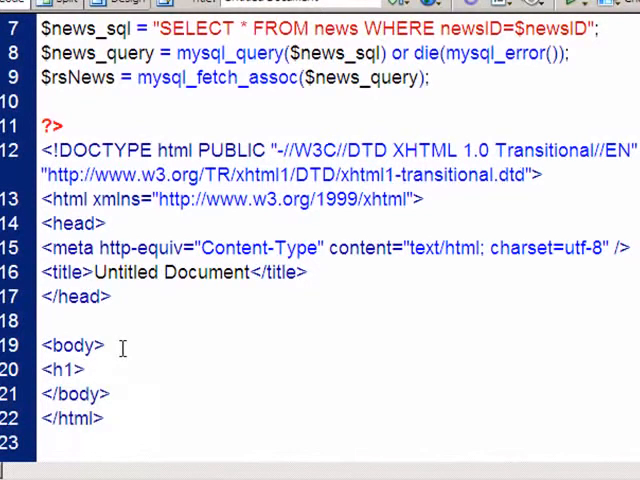
{"action": "type", "text": "<?php"}
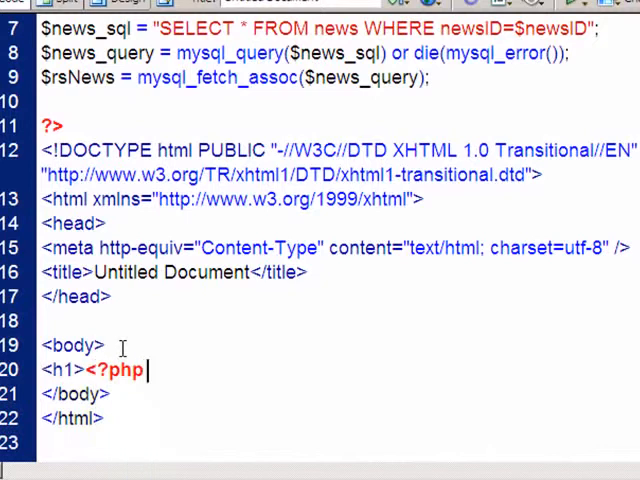
{"action": "type", "text": "echo $rsNe"}
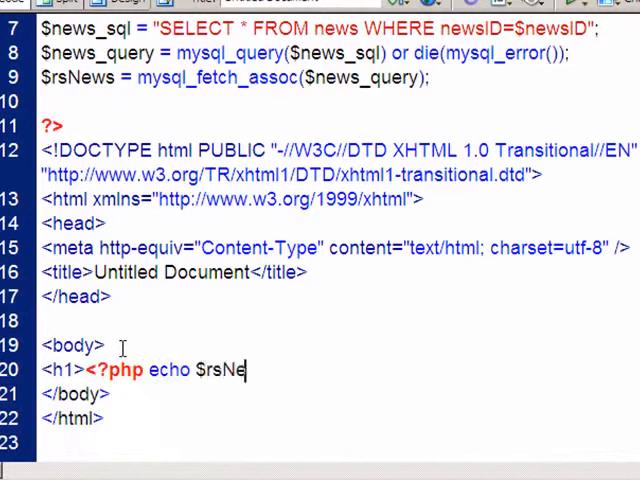
{"action": "type", "text": "ws['headline']; ?></h1>"}
{"action": "type", "text": "<p>"}
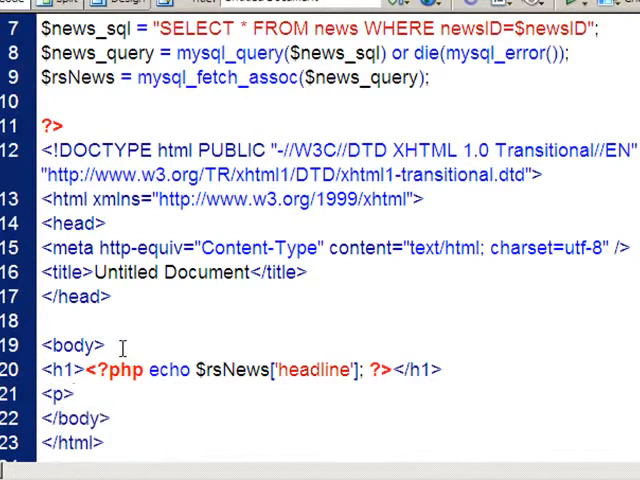
Step: Add paragraphs echoing 'by' $rsNews['author'] and $rsNews['article']
{"action": "type", "text": "by"}
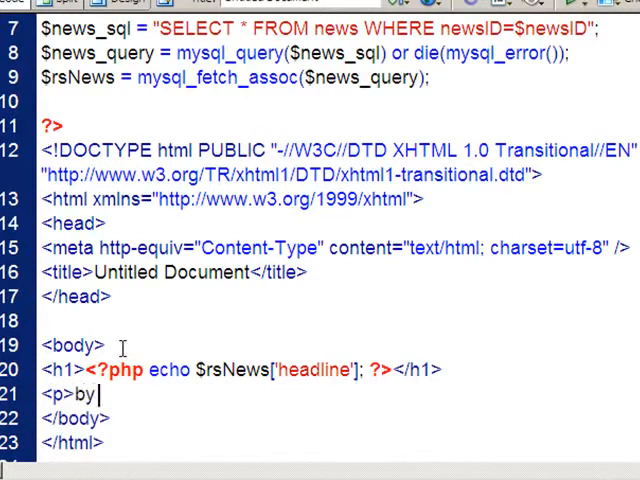
{"action": "type", "text": "<?php ec"}
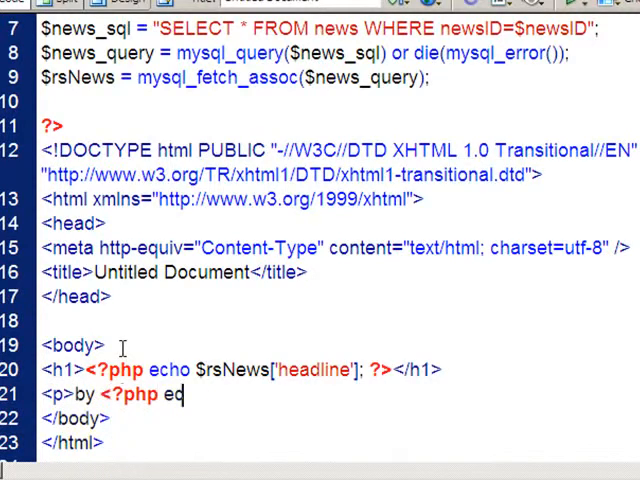
{"action": "type", "text": "ho $rs"}
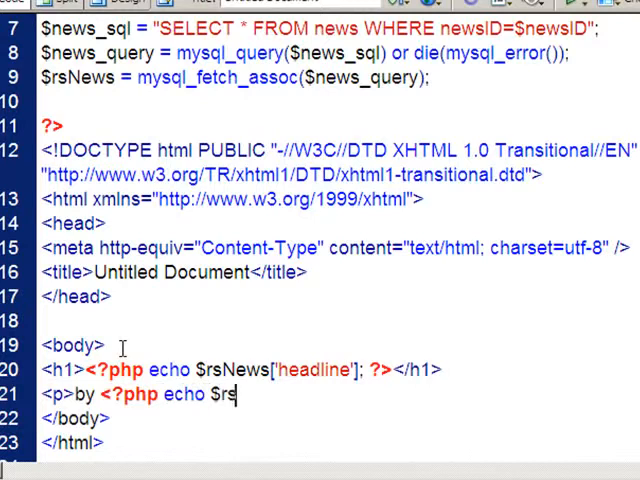
{"action": "type", "text": "News['author'"}
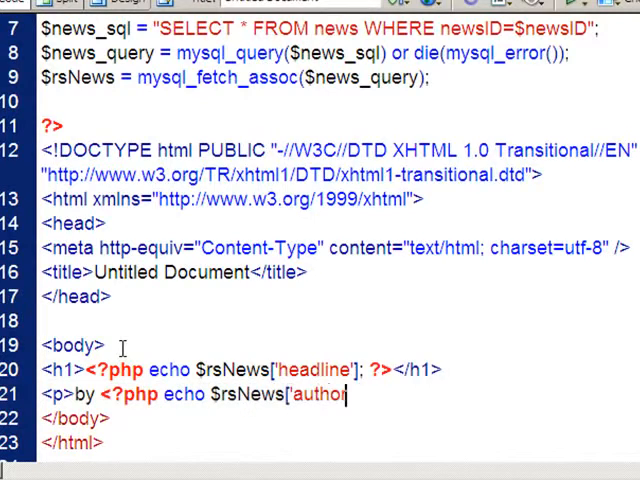
{"action": "type", "text": "']; ?>"}
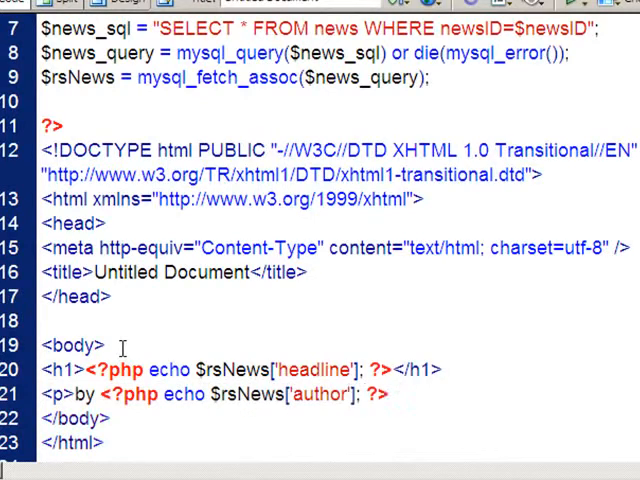
{"action": "type", "text": "</p>"}
{"action": "type", "text": "<p>"}
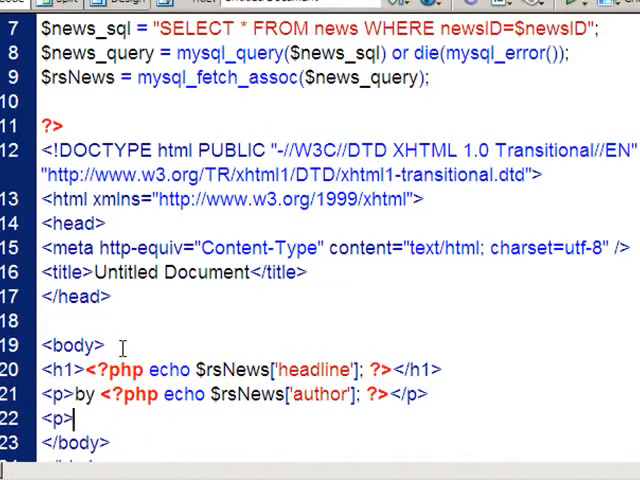
{"action": "type", "text": "<?php echo"}
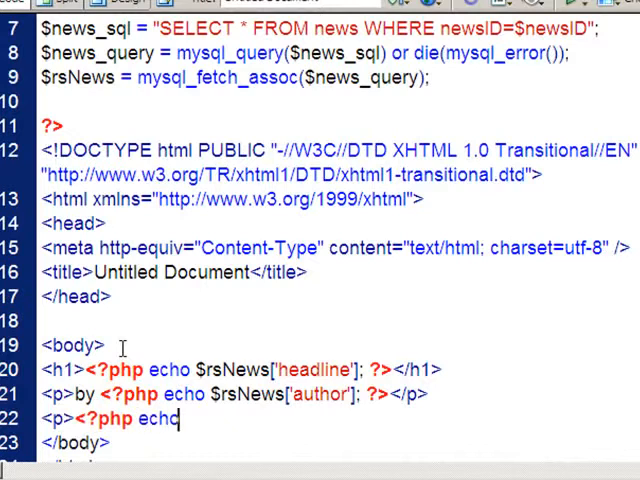
{"action": "type", "text": "$rsNews"}
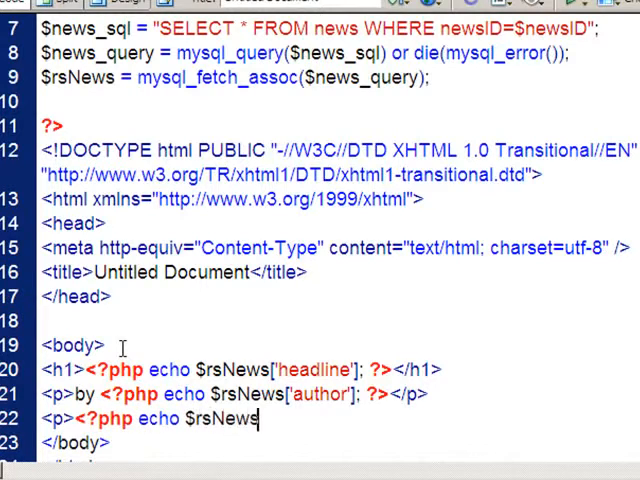
{"action": "type", "text": "['article"}
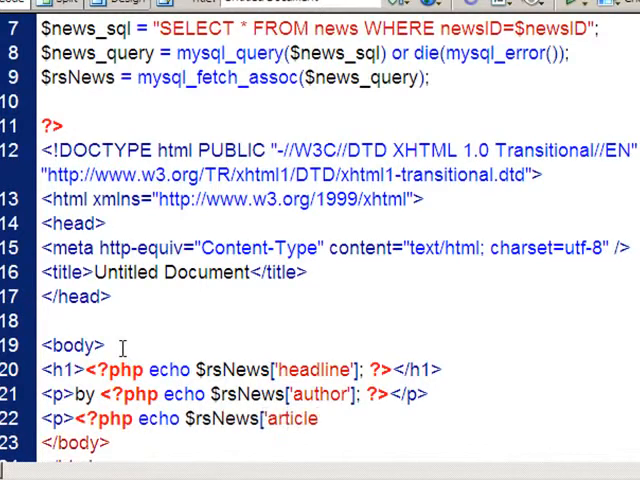
{"action": "type", "text": "']; ?>"}
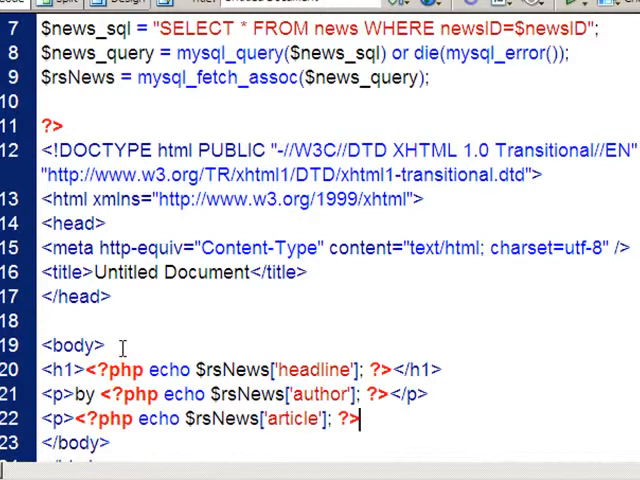
{"action": "type", "text": "</p>"}
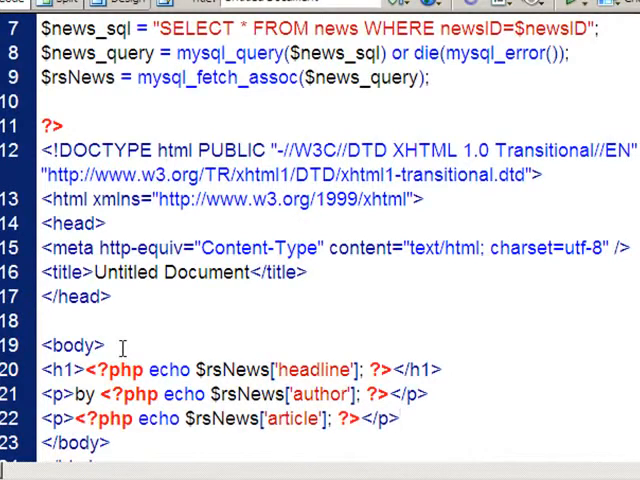
Step: Open testing.php from the site files and preview it in the browser
{"action": "left_click", "coordinate": [402, 418]}
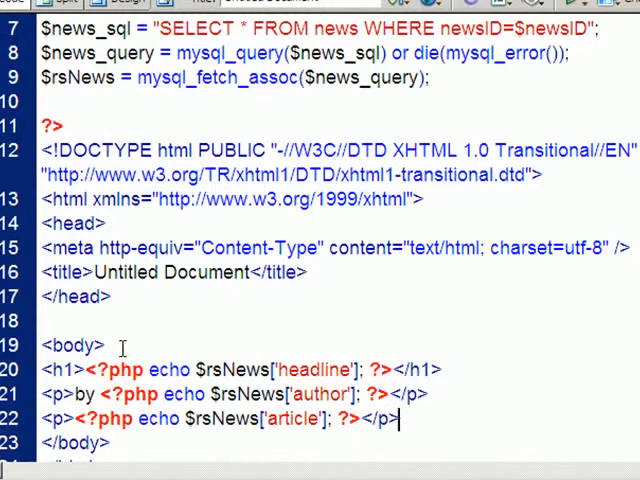
{"action": "scroll", "scroll_direction": "down", "scroll_amount": 3}
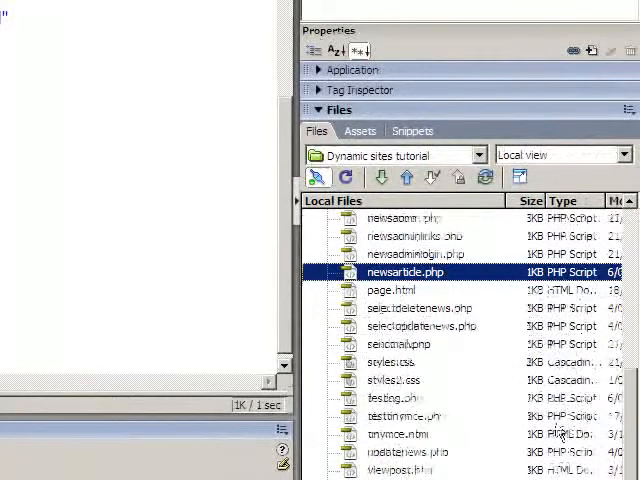
{"action": "left_click", "coordinate": [396, 398]}
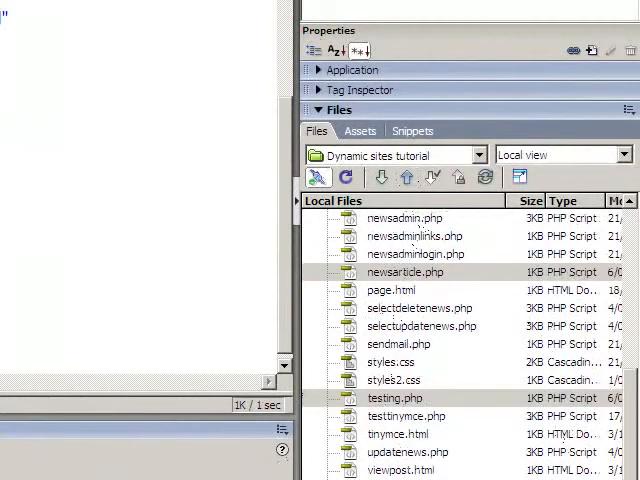
{"action": "double_click", "coordinate": [402, 272]}
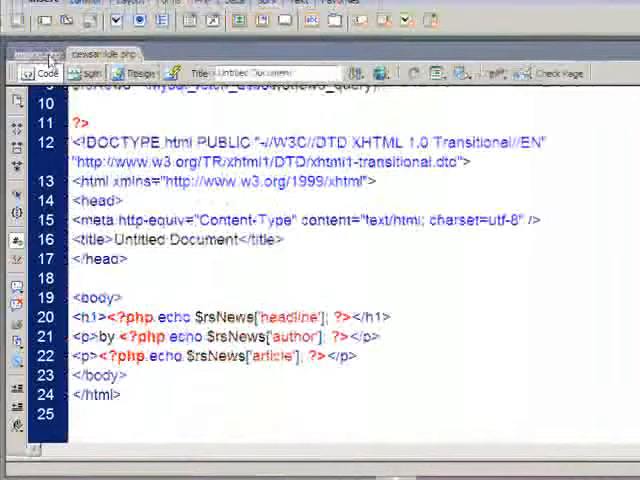
{"action": "left_click", "coordinate": [32, 52]}
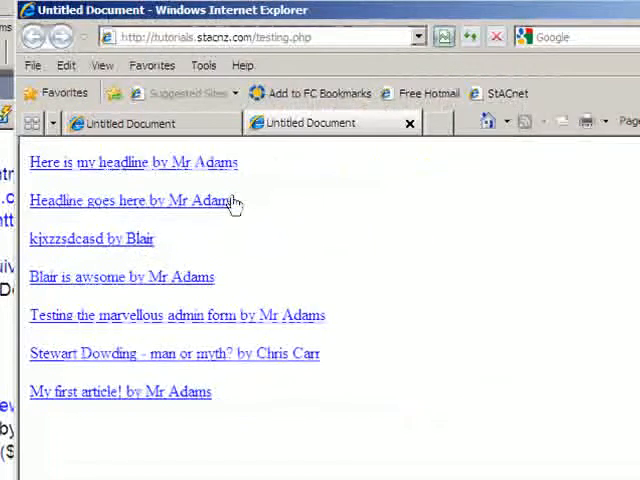
{"action": "mouse_move", "coordinate": [170, 396]}
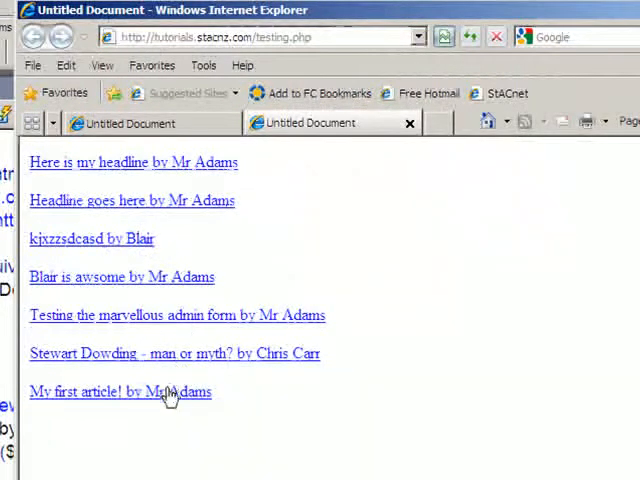
{"action": "left_click", "coordinate": [120, 392]}
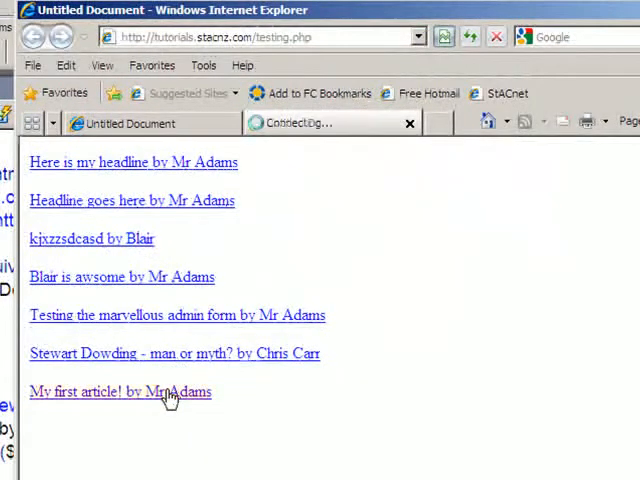
{"action": "left_click", "coordinate": [120, 392]}
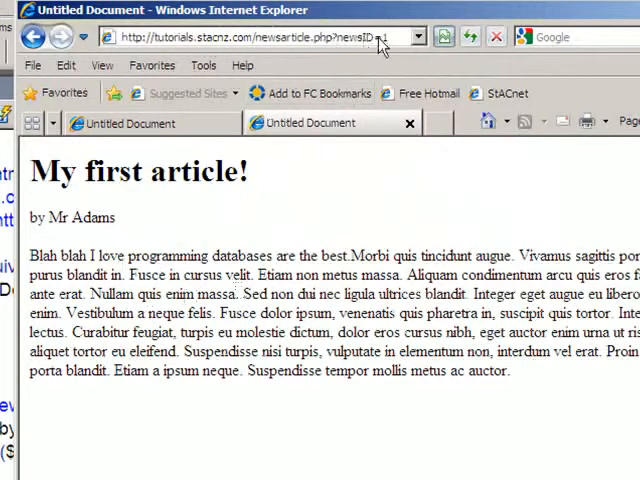
{"action": "left_click", "coordinate": [34, 36]}
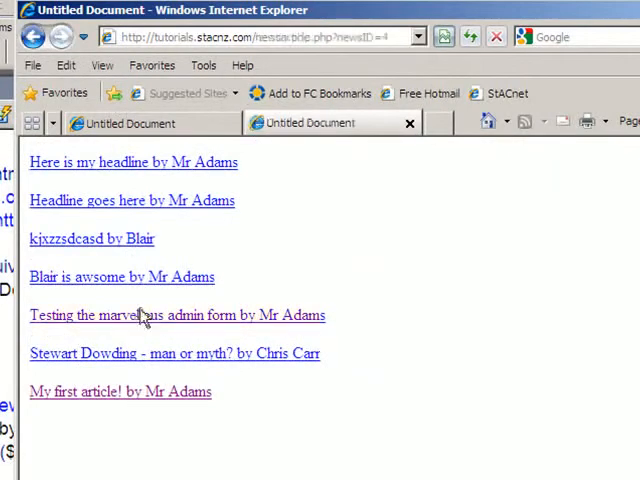
{"action": "left_click", "coordinate": [176, 316]}
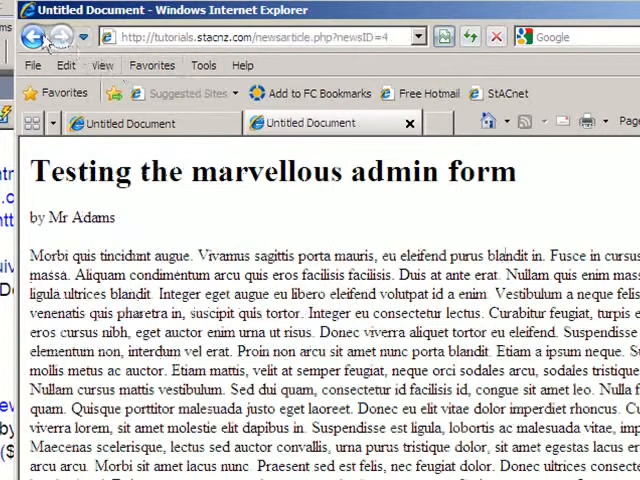
{"action": "left_click", "coordinate": [32, 36]}
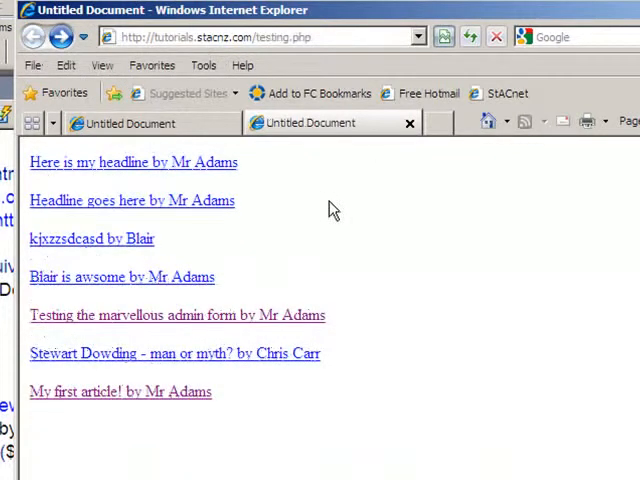
{"action": "mouse_move", "coordinate": [212, 204]}
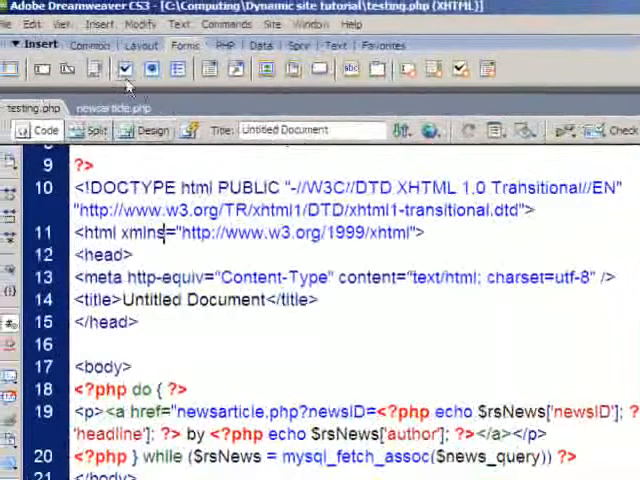
Step: Wrap the $_GET assignment in if(isset($_GET['newsID'])) with an else setting $newsID = 1
{"action": "left_click", "coordinate": [110, 108]}
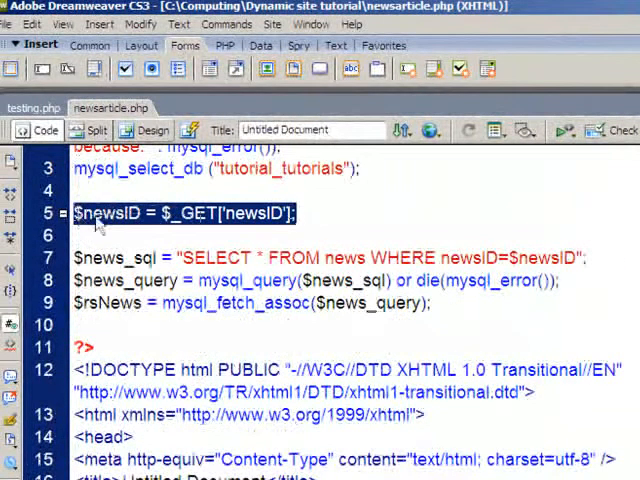
{"action": "left_click", "coordinate": [120, 212]}
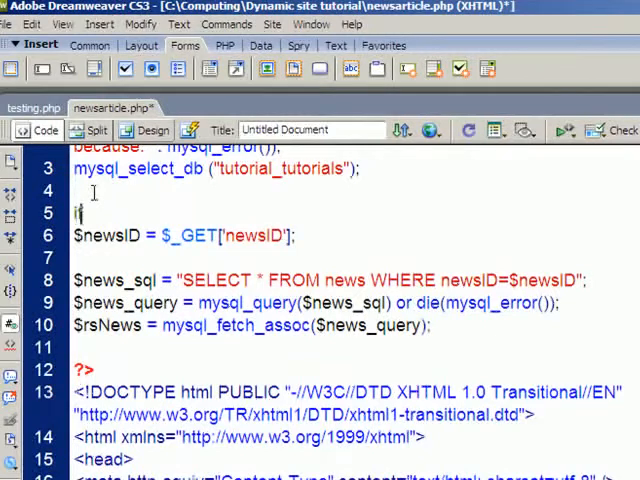
{"action": "type", "text": "if(isset("}
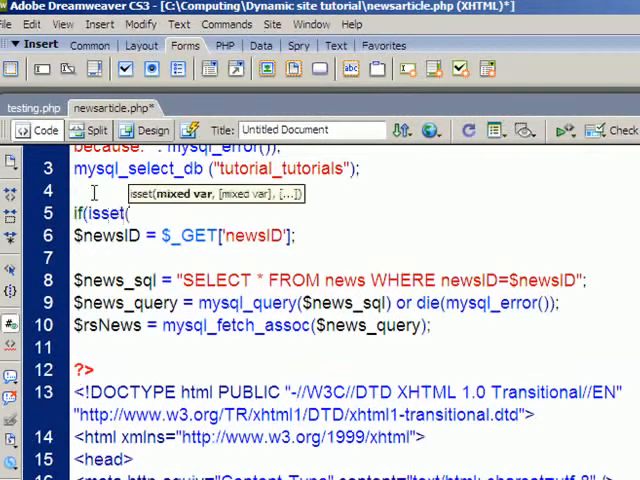
{"action": "type", "text": "$_GET['newsID']))"}
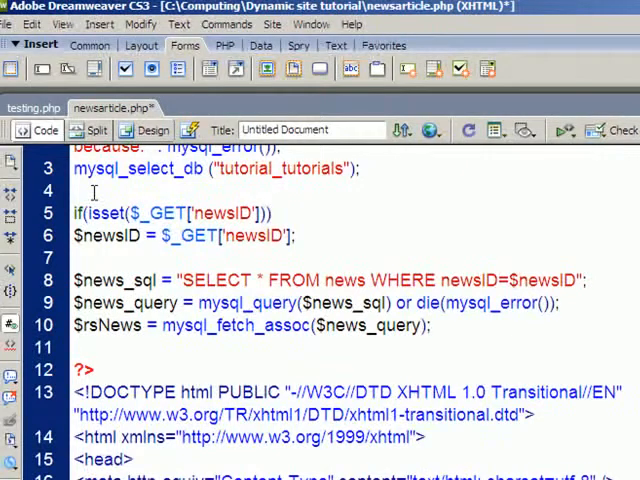
{"action": "type", "text": "{"}
{"action": "type", "text": "} else {"}
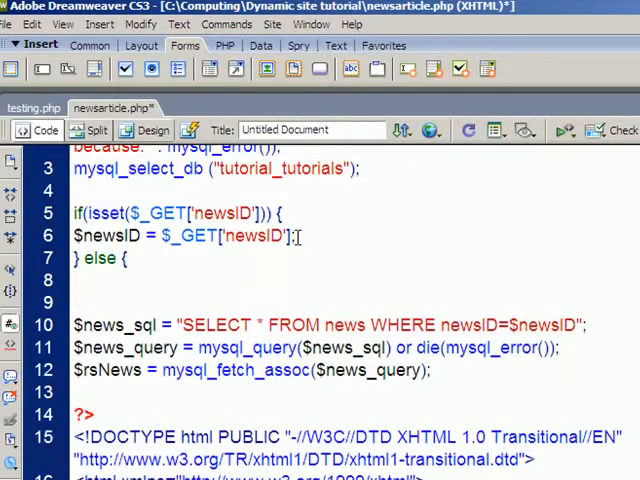
{"action": "type", "text": "$ne"}
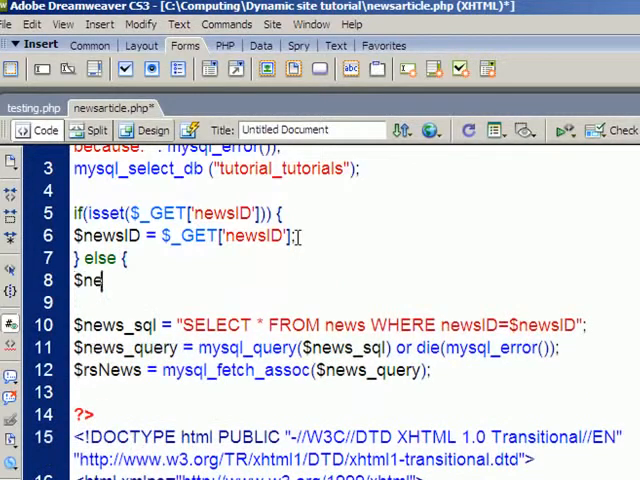
{"action": "type", "text": "wsID"}
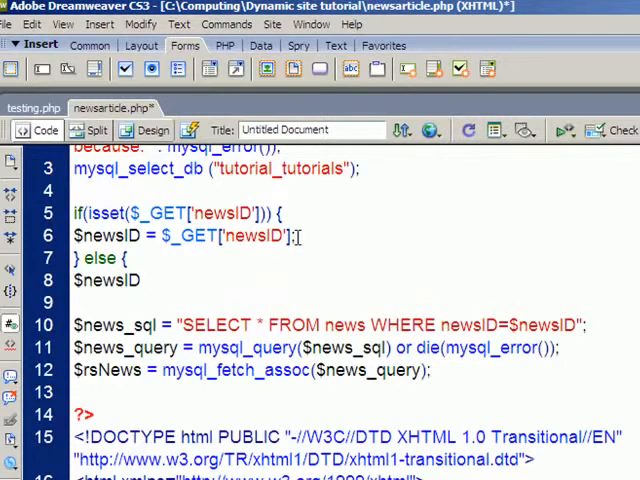
{"action": "type", "text": "= 1"}
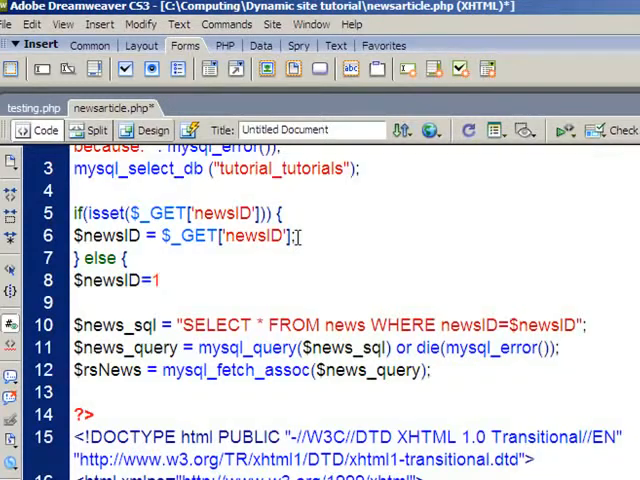